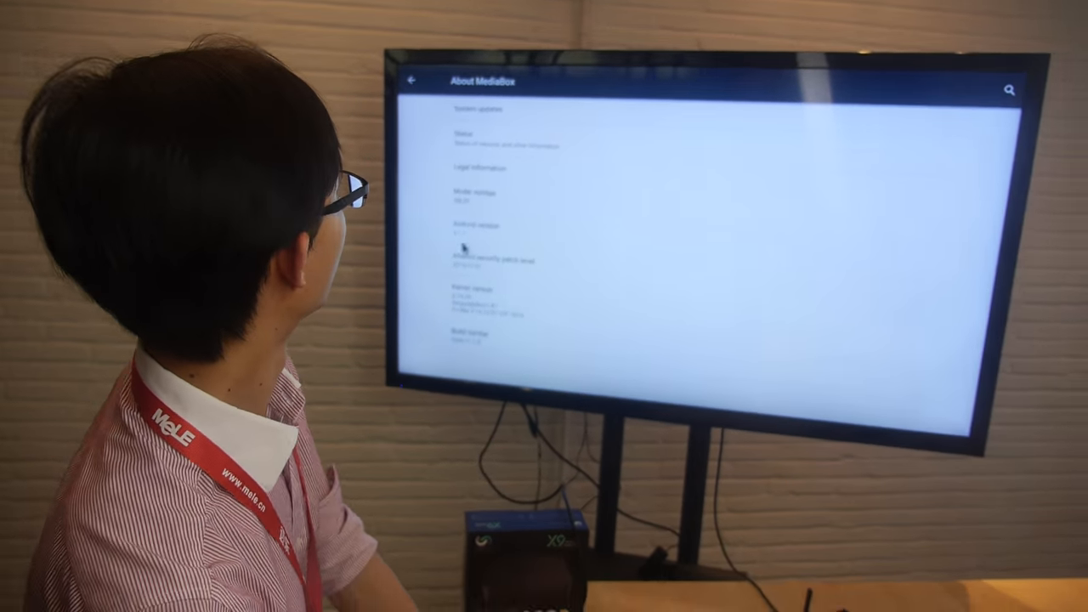
# Leave About MediaBox for the home launcher and show the My Apps grid of preinstalled apps
pyautogui.click(412, 80)
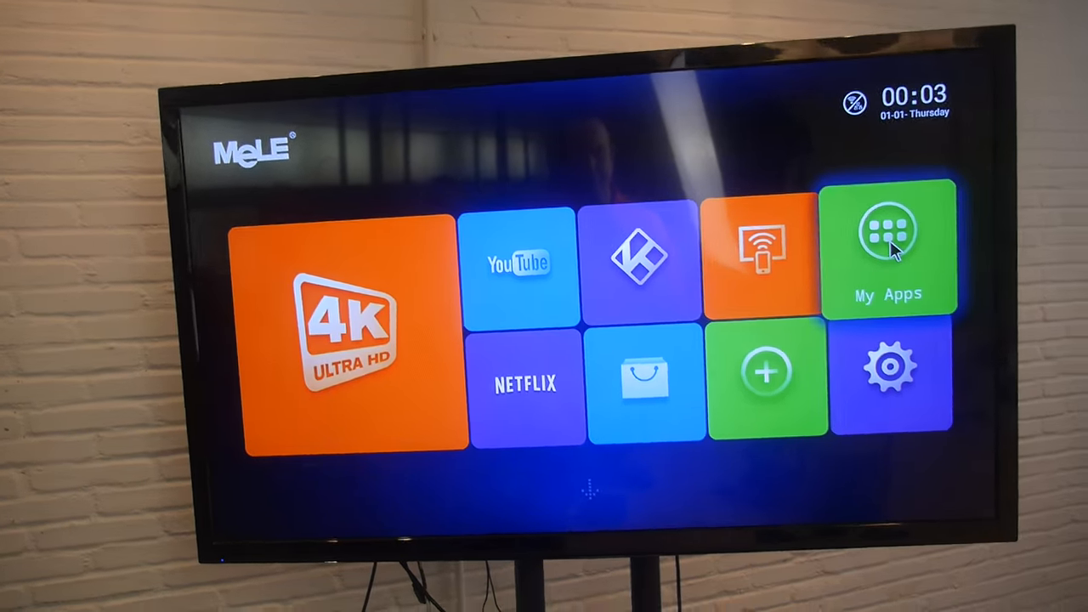
pyautogui.click(888, 251)
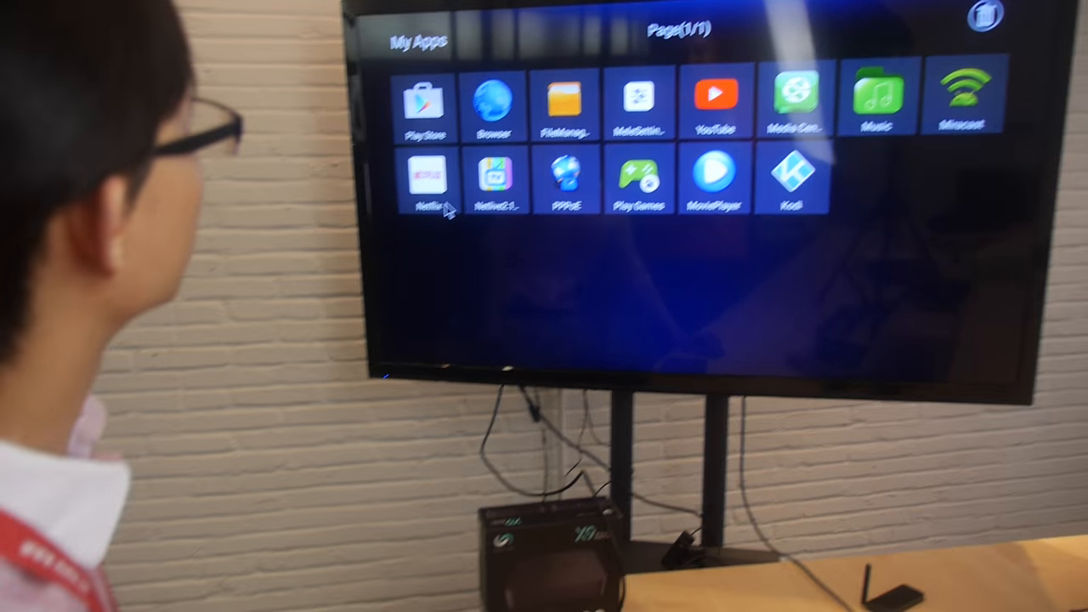